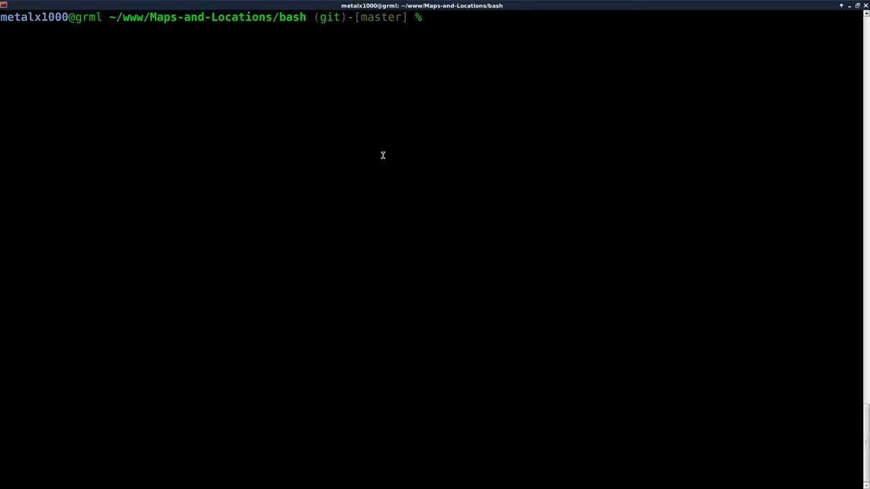
- Open formatted_address.sh in Vim to review the wget-based address script
text(vim fo)
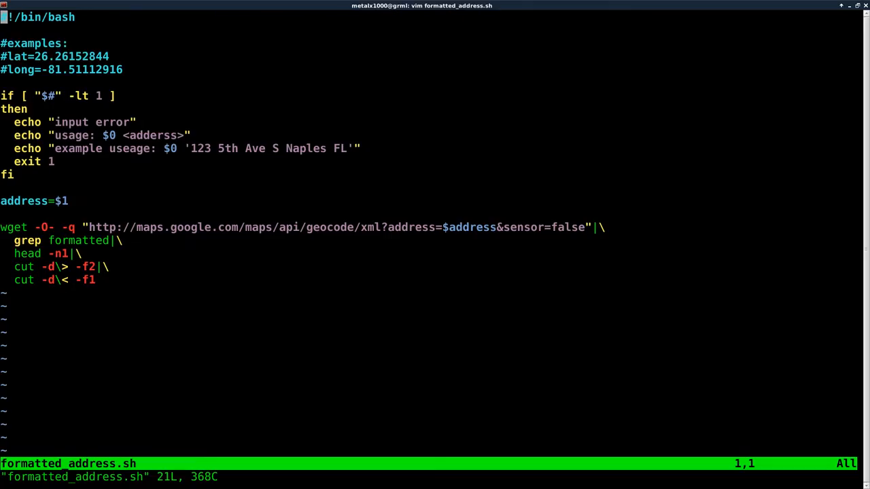
mouse_move(294, 53)
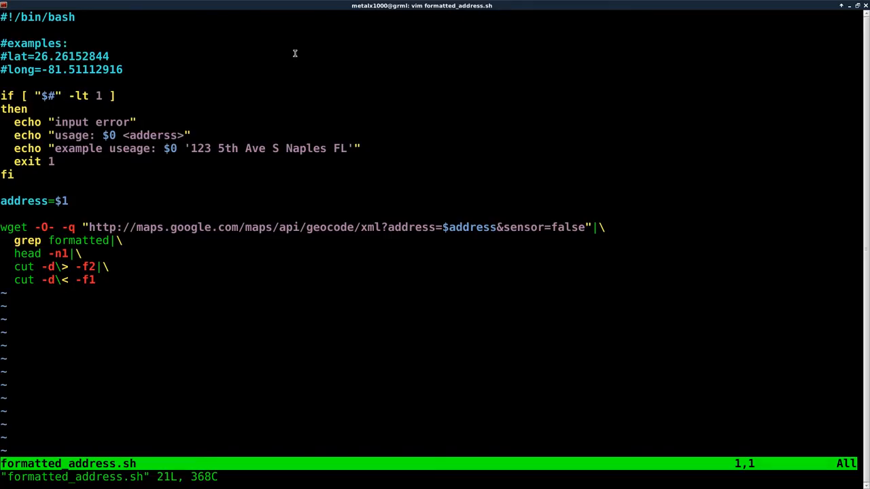
mouse_move(100, 60)
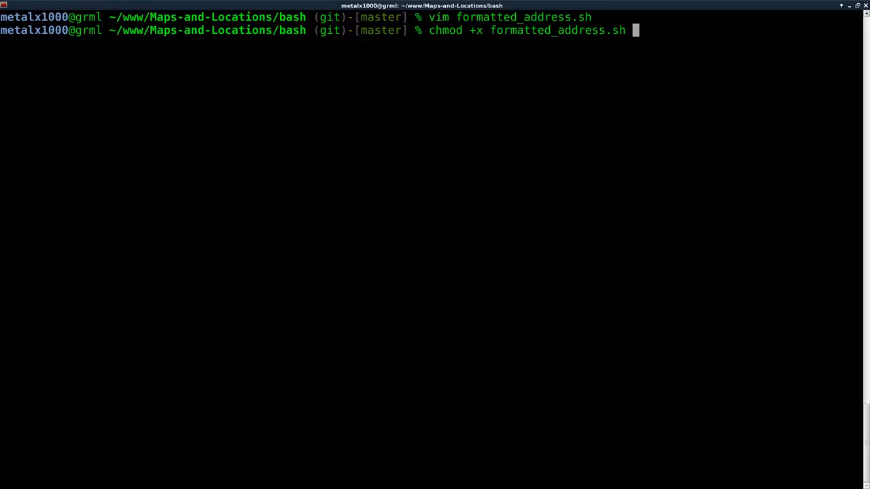
- Run formatted_address.sh with no arguments, select its usage example, and enter the Naples example command
text(./formatted_address.sh)
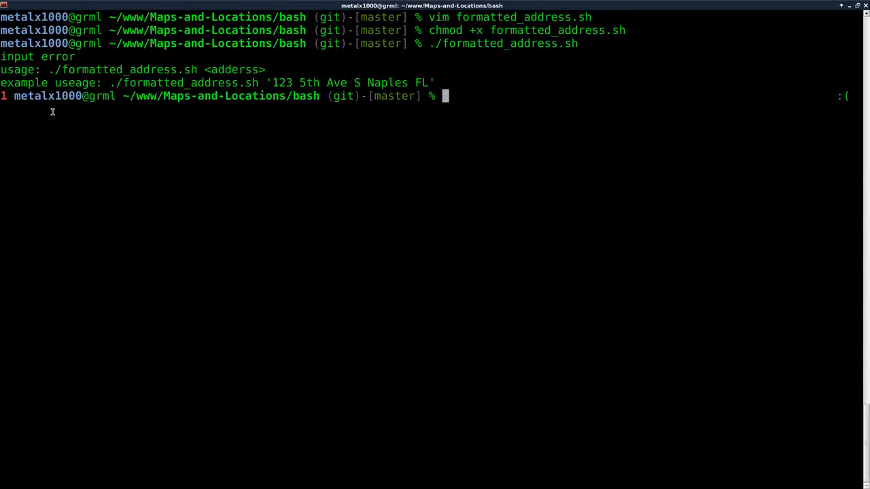
double_click(163, 82)
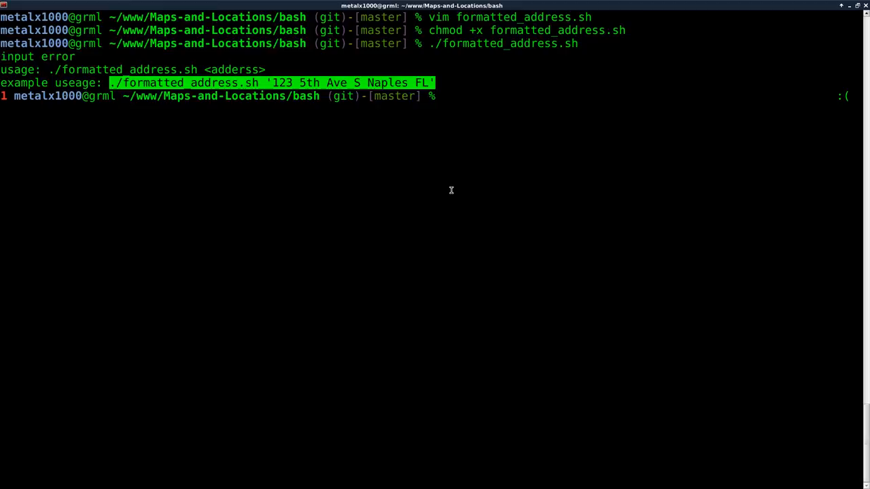
text(./formatted_address.sh '123 5th Ave S Naples FL')
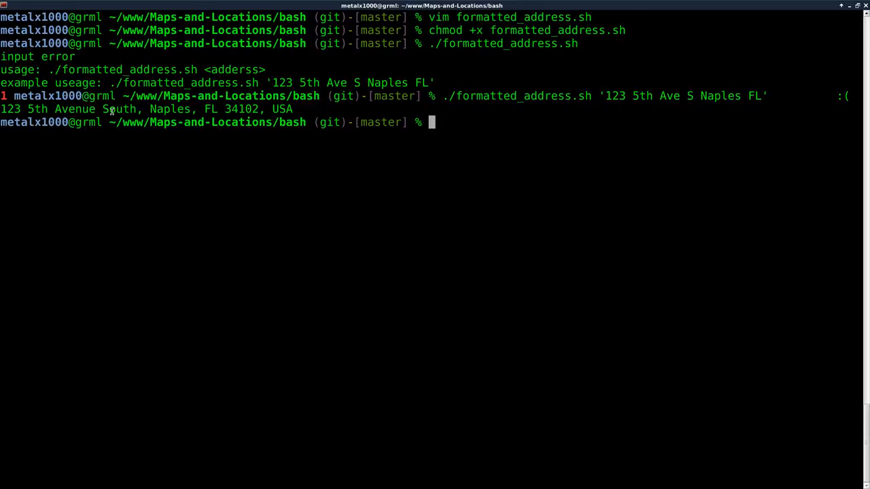
- Select text in the returned address, 123 5th Avenue South, Naples, FL 34102, USA
double_click(120, 108)
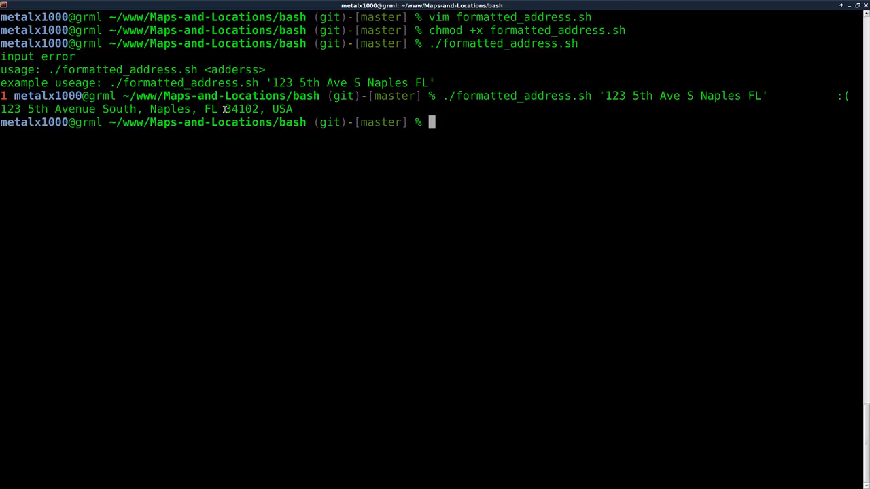
double_click(241, 109)
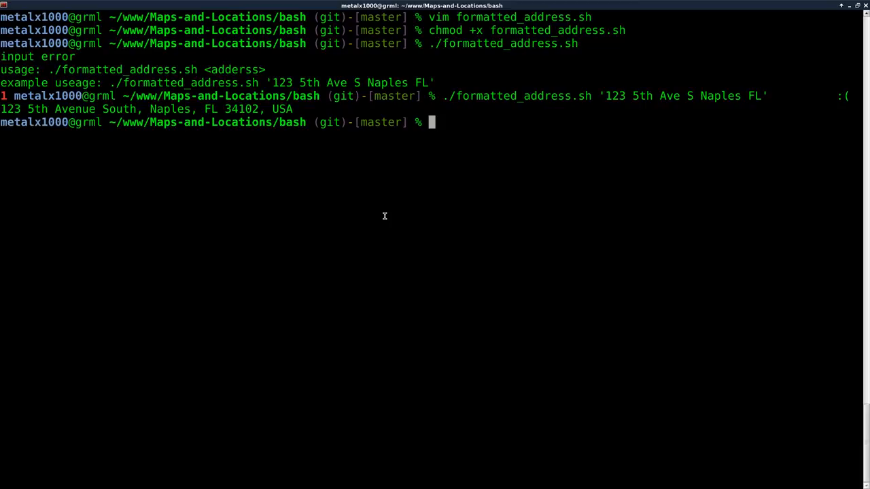
- Run ./formatted_address.sh '321 56th Ave New York ny' and select the returned Bayside address
text(./formatted_address.sh)
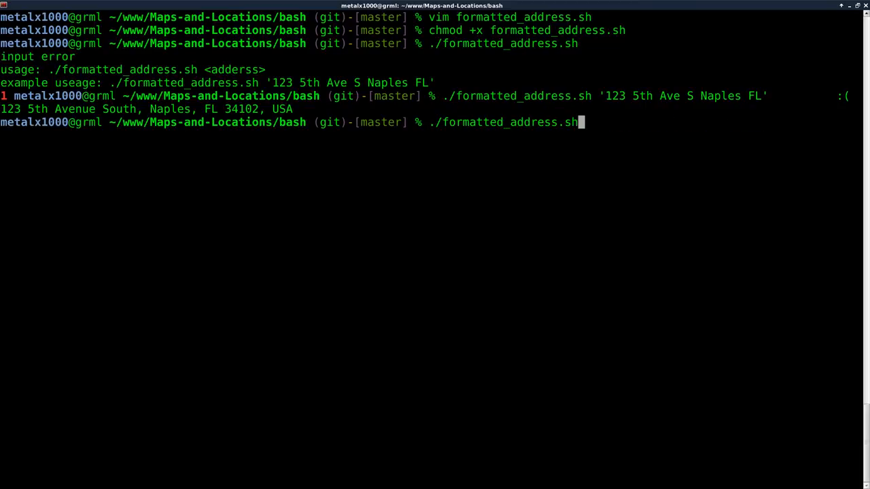
text('123 5th Ave S)
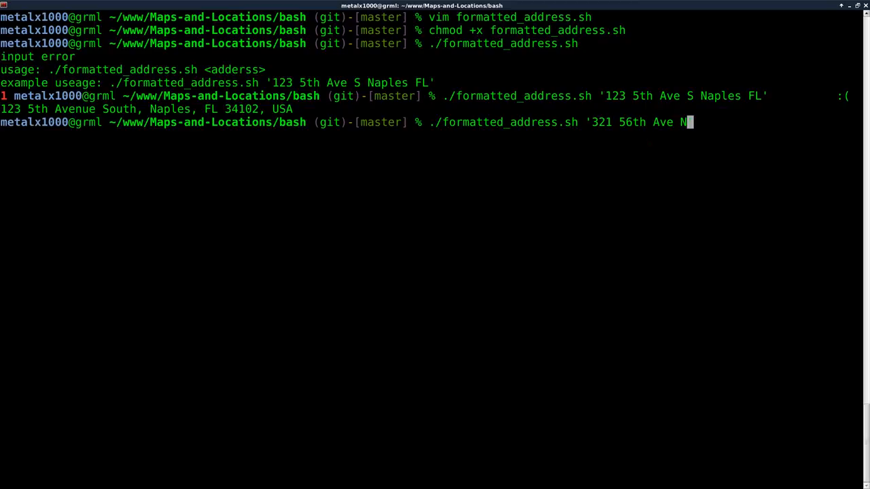
text(ew)
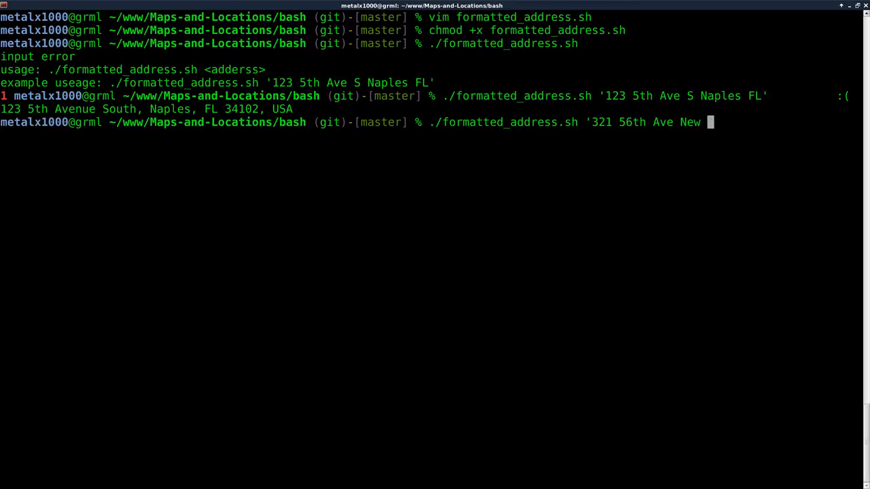
text(York ny)
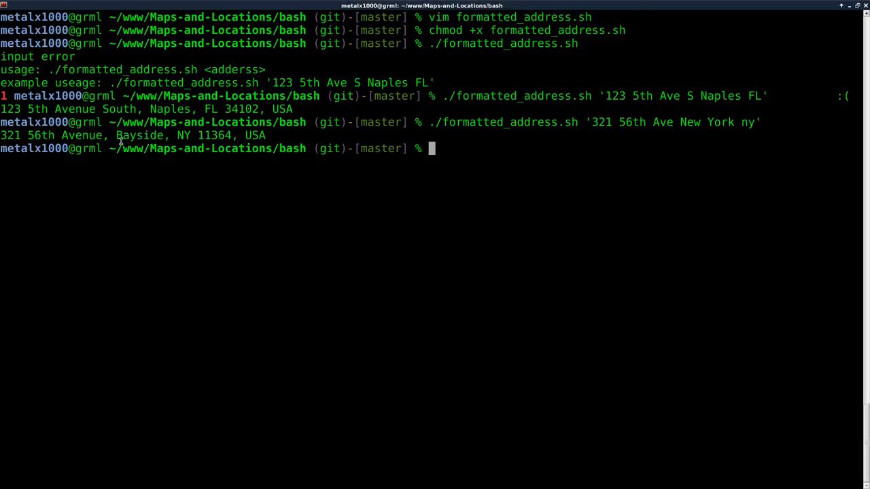
double_click(139, 135)
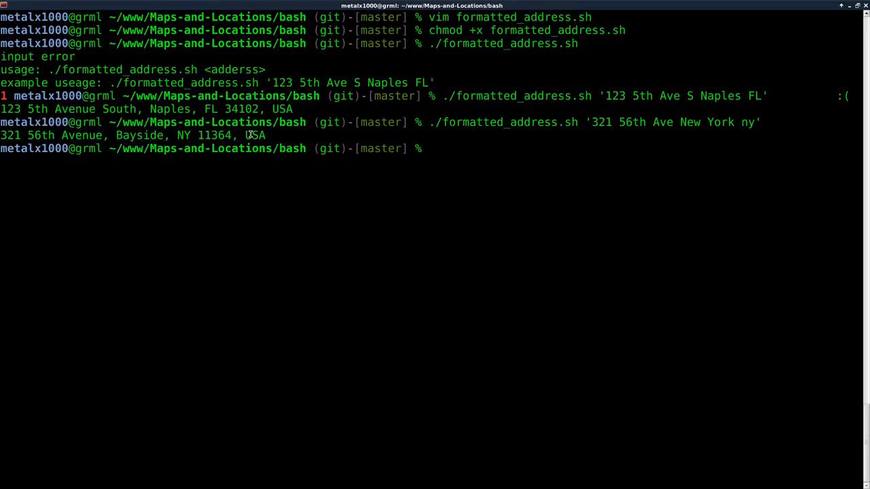
mouse_move(426, 254)
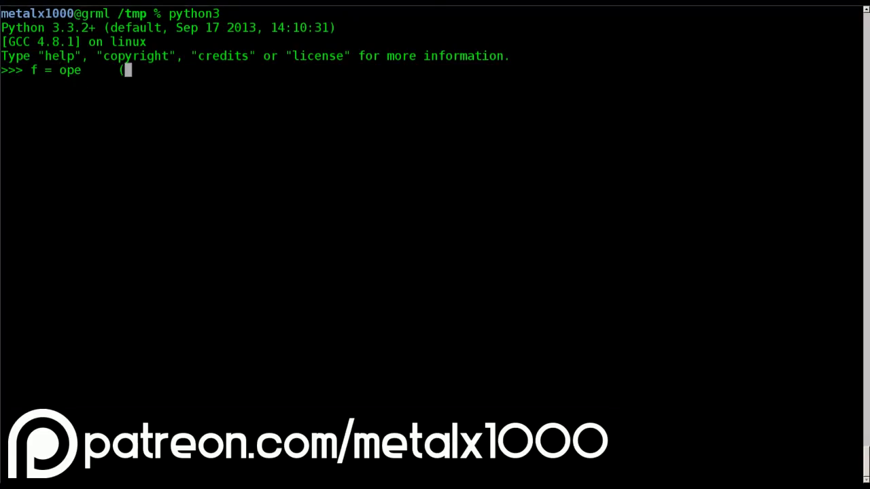
- Type a call opening "file.txt" in the Python 3 interpreter
text(n("file.txt", "")
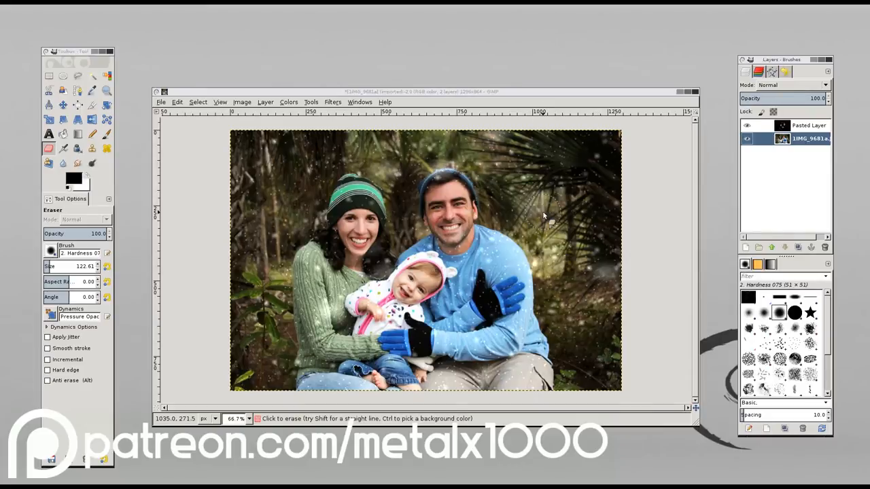
mouse_move(576, 280)
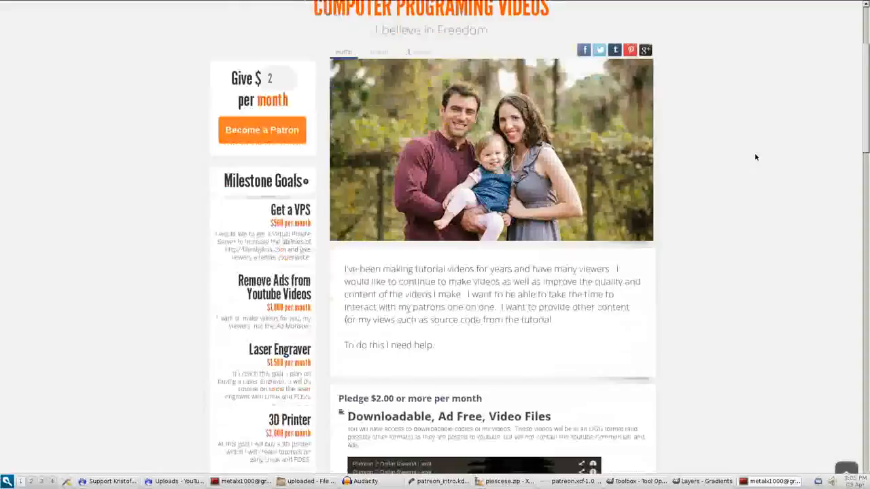
- Scroll the Patreon page through the pledge tiers to the $50 DVD of Videos and Data tier
scroll(down, 3)
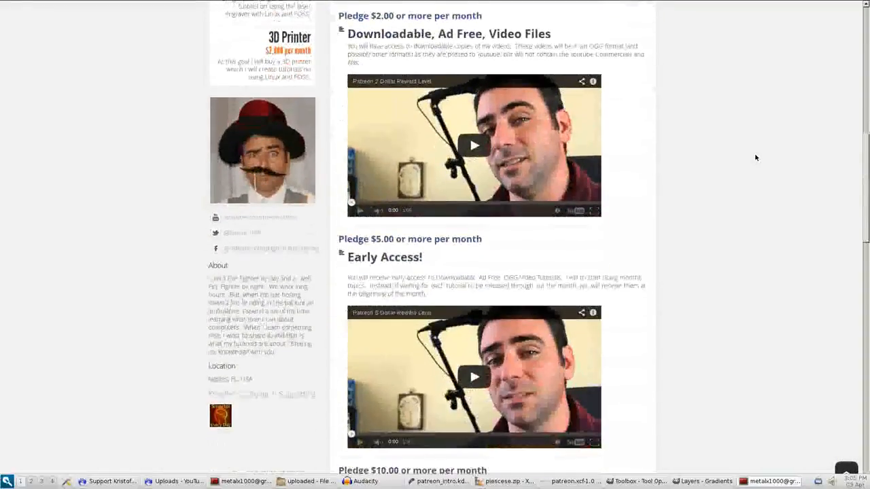
scroll(down, 3)
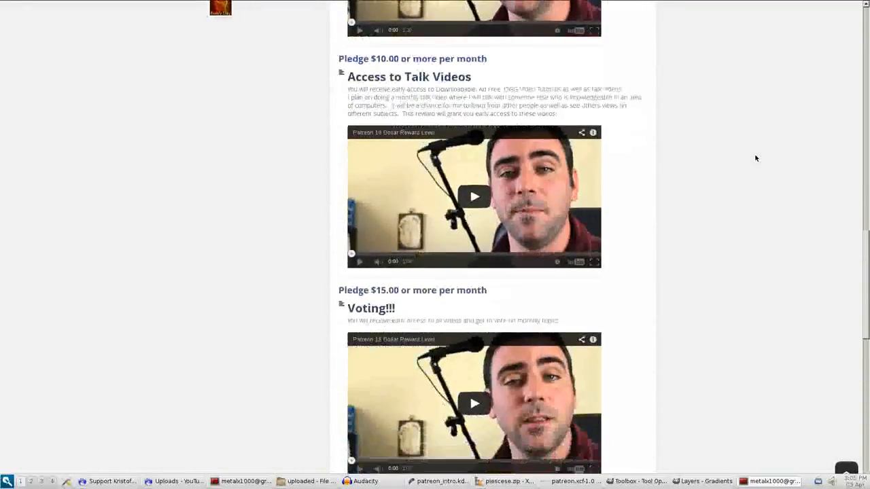
scroll(down, 3)
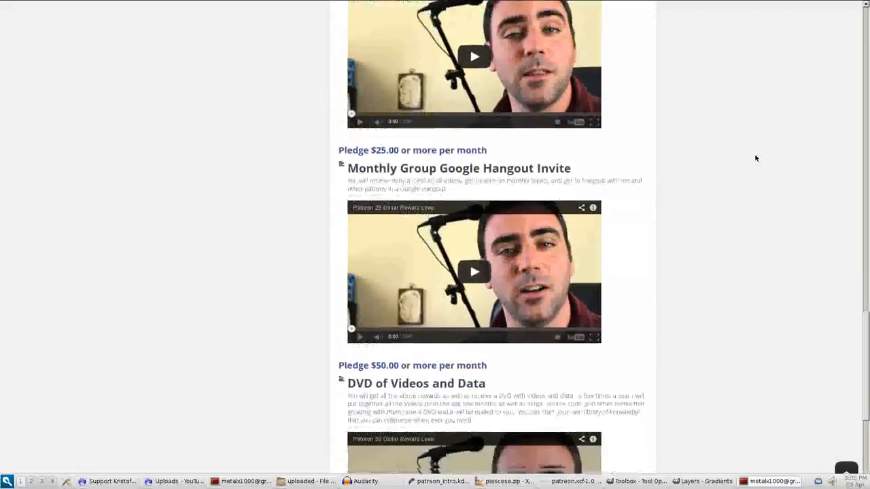
scroll(down, 3)
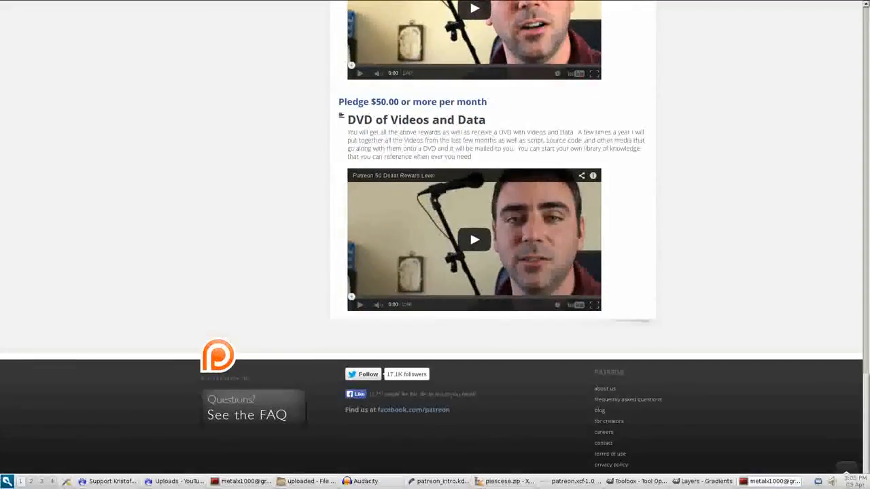